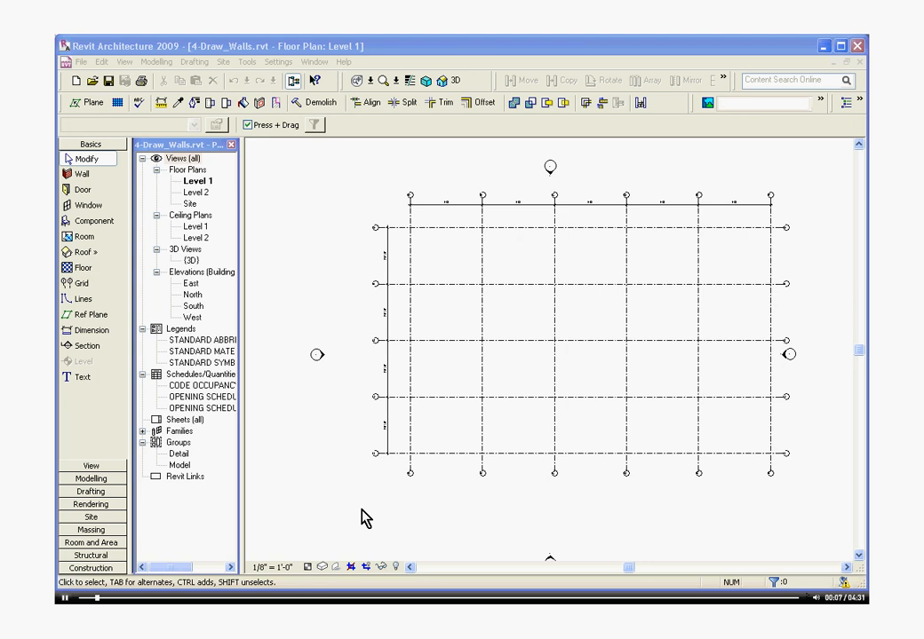
mouse_move(220, 192)
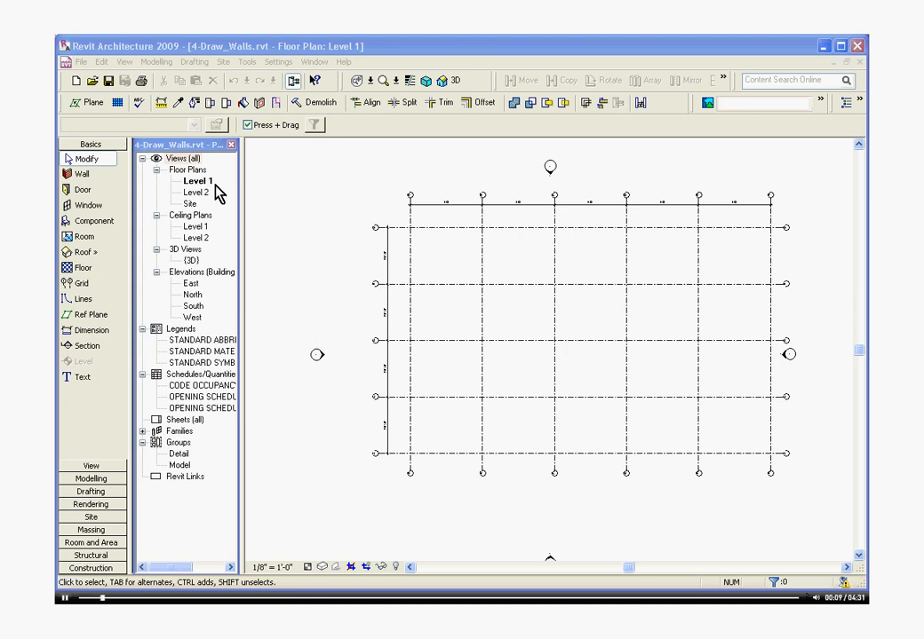
- Go to the Level 1 floor plan and begin wall placement
left_click(197, 181)
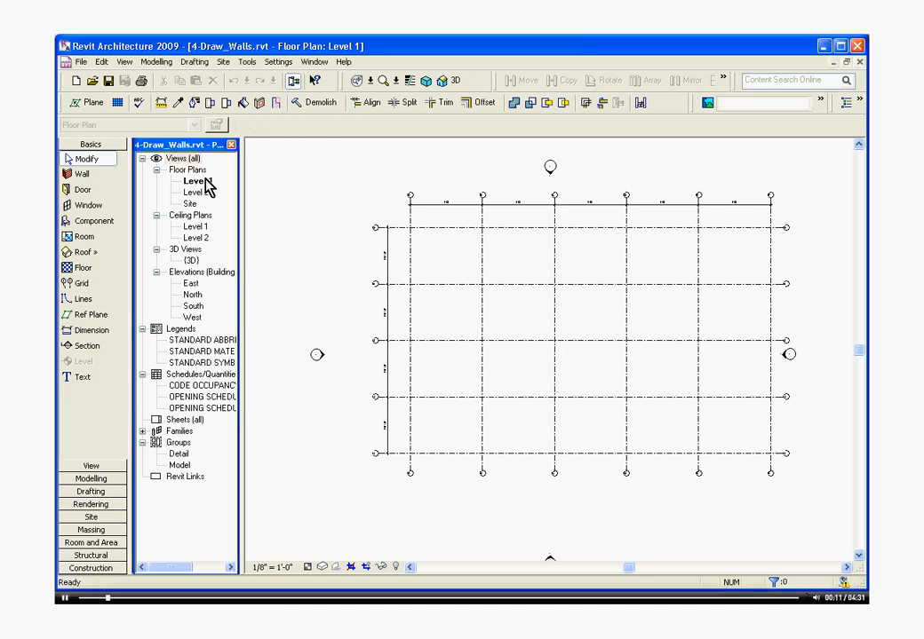
left_click(196, 181)
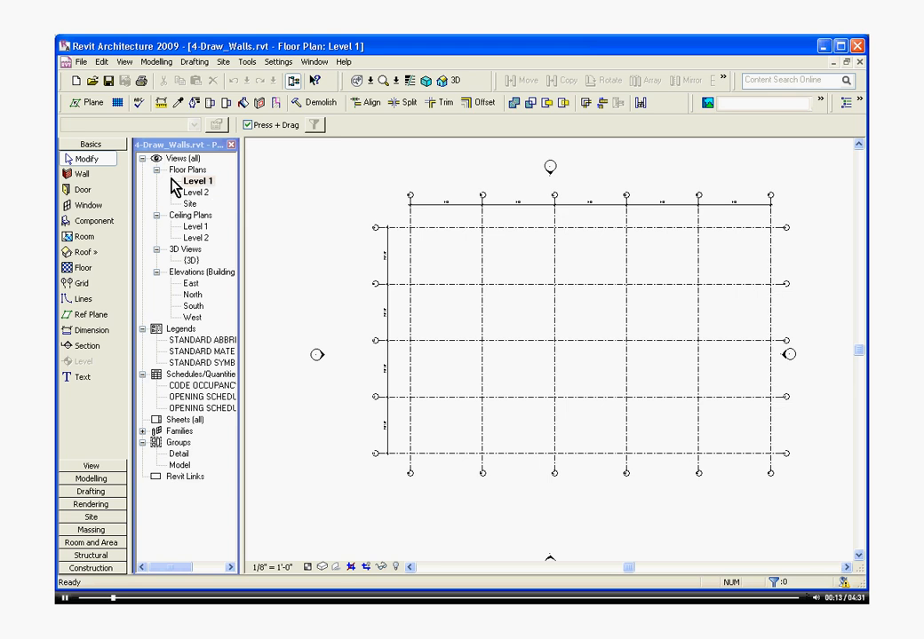
mouse_move(91, 142)
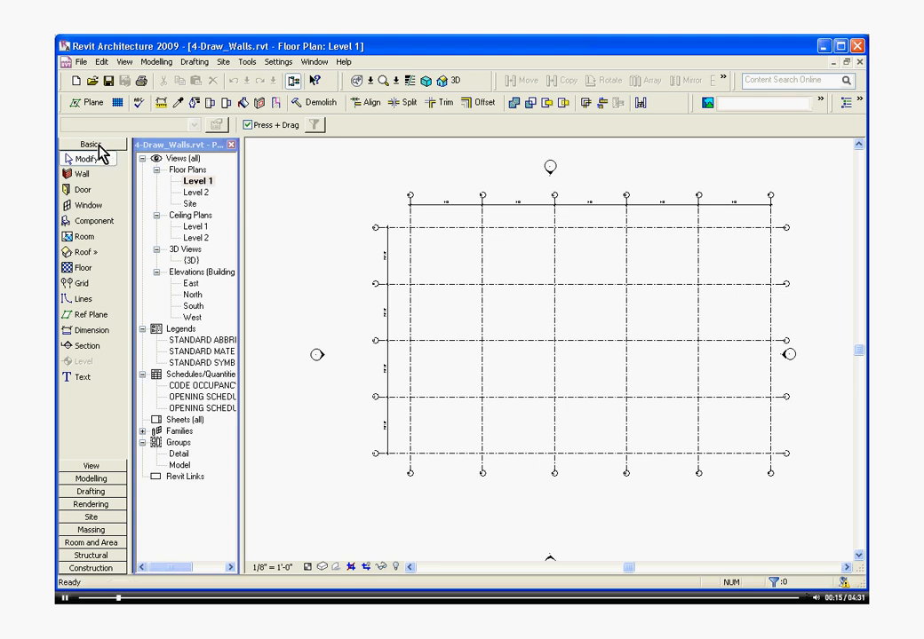
left_click(82, 174)
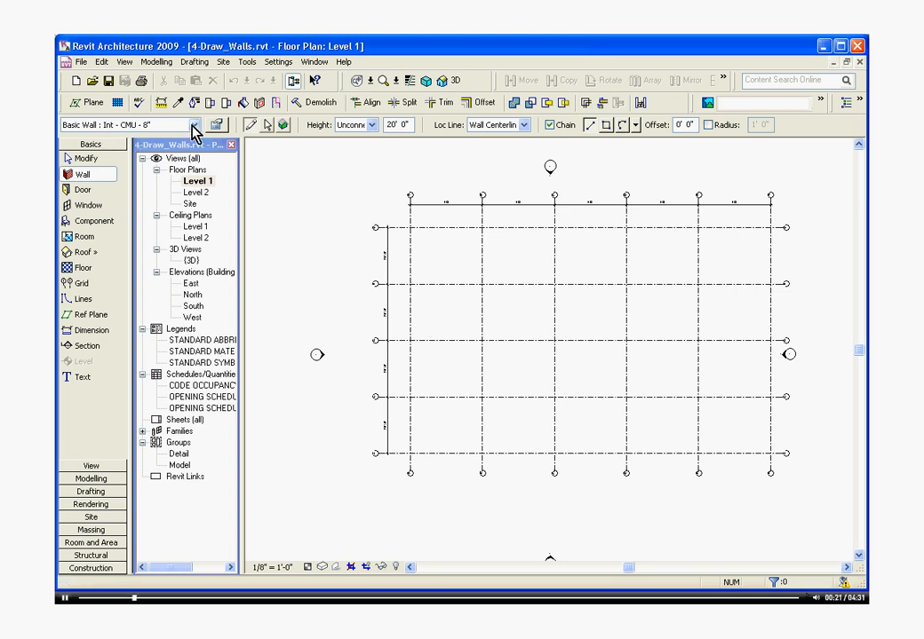
- Choose Basic Wall: Int - CMU - 8" with a height of 15' 0"
left_click(192, 125)
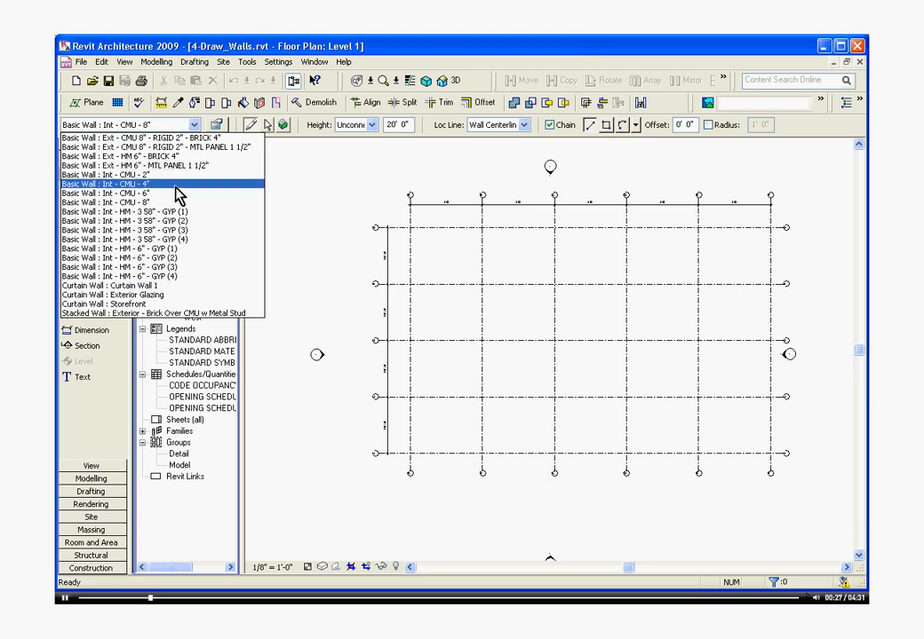
left_click(115, 182)
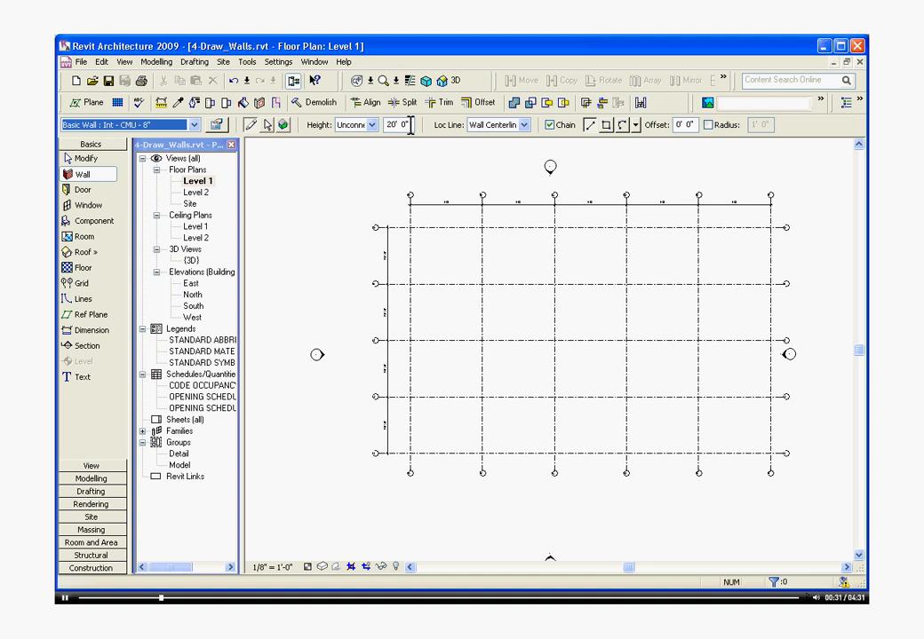
triple_click(398, 124)
type("15")
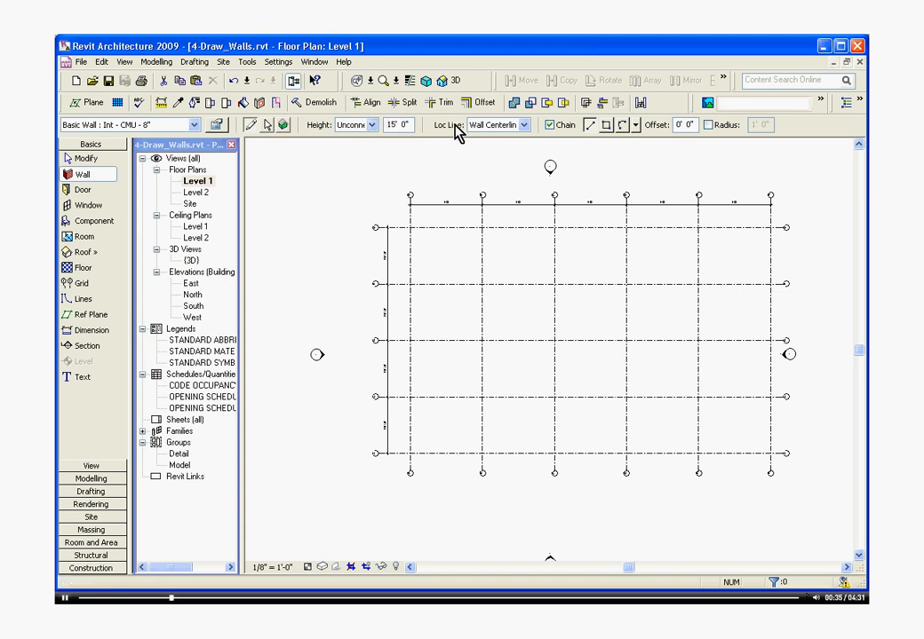
mouse_move(636, 132)
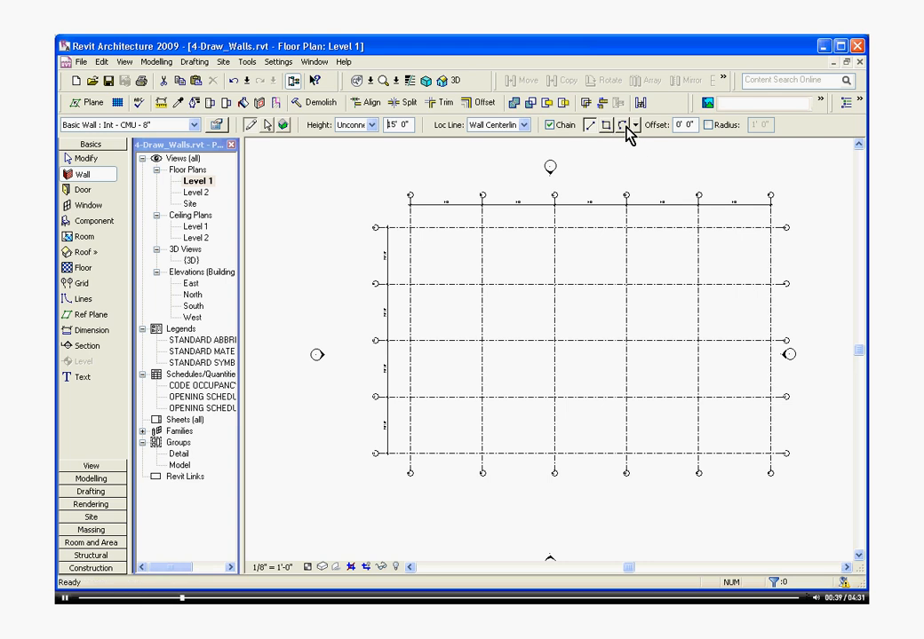
left_click(636, 124)
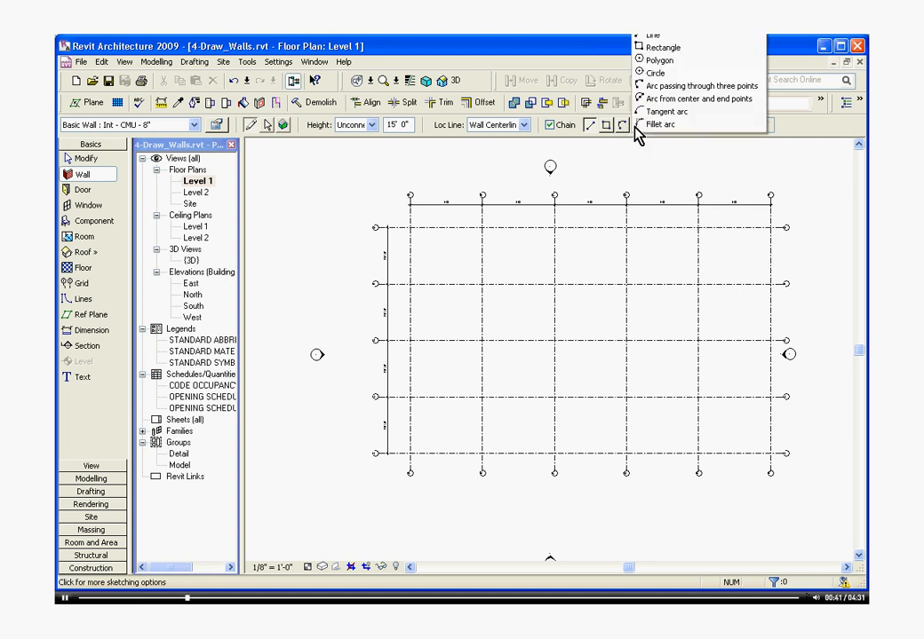
mouse_move(654, 71)
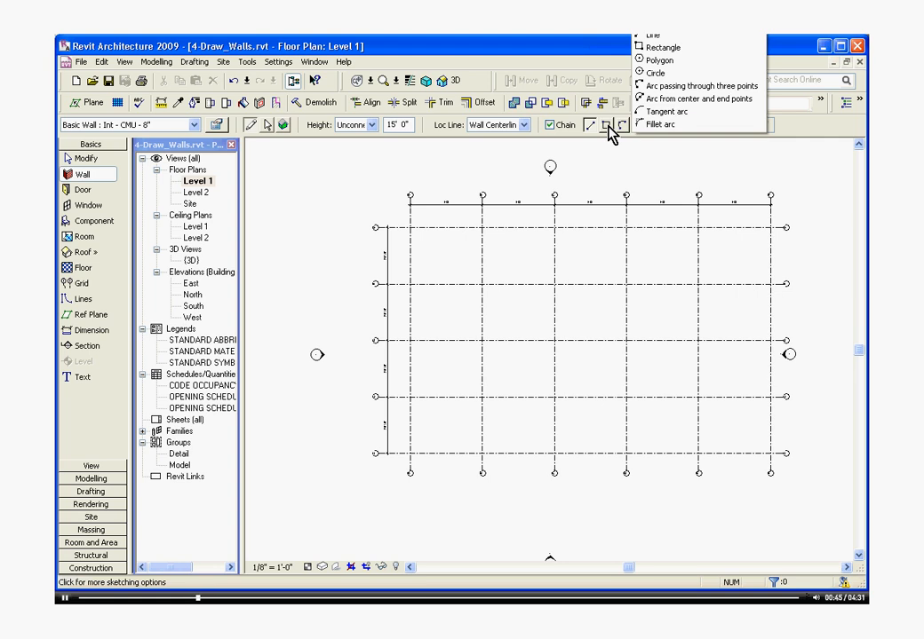
- Switch wall sketching to the Rectangle shape
left_click(664, 47)
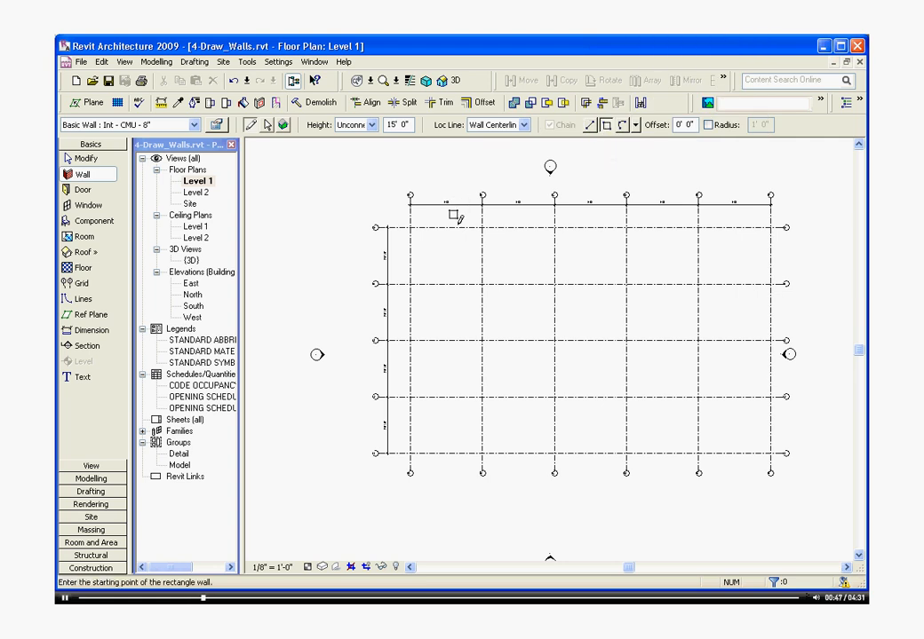
mouse_move(426, 245)
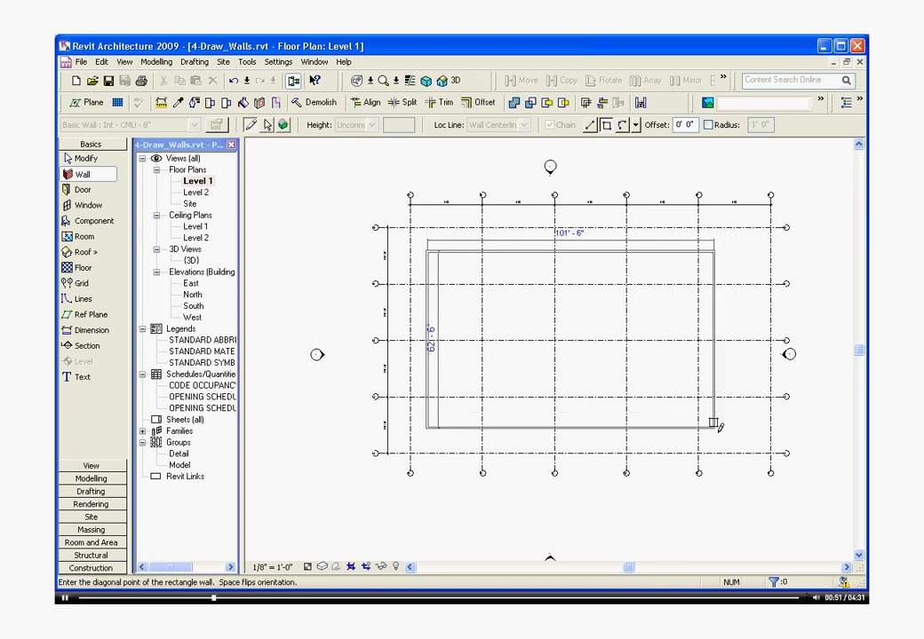
mouse_move(506, 335)
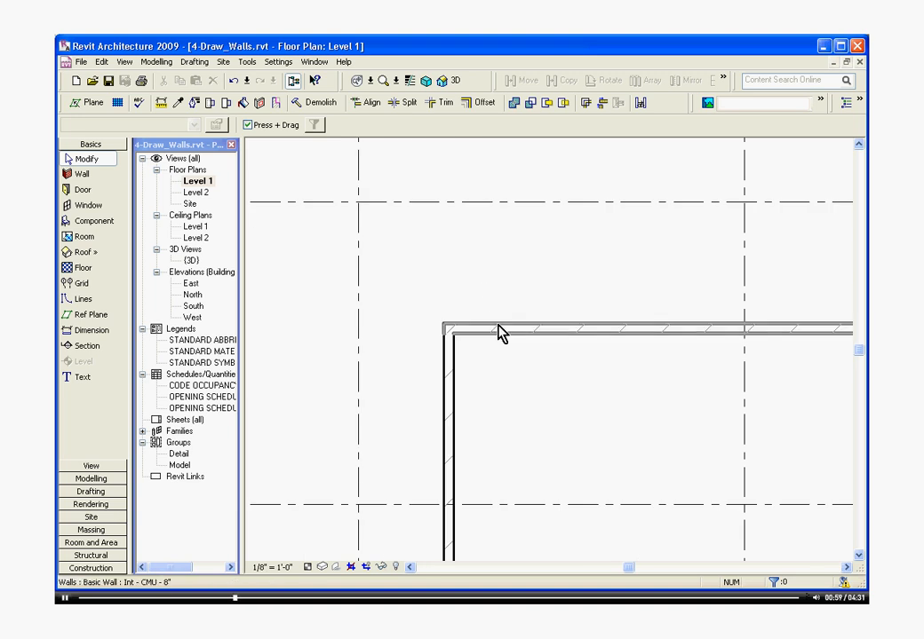
left_click(621, 330)
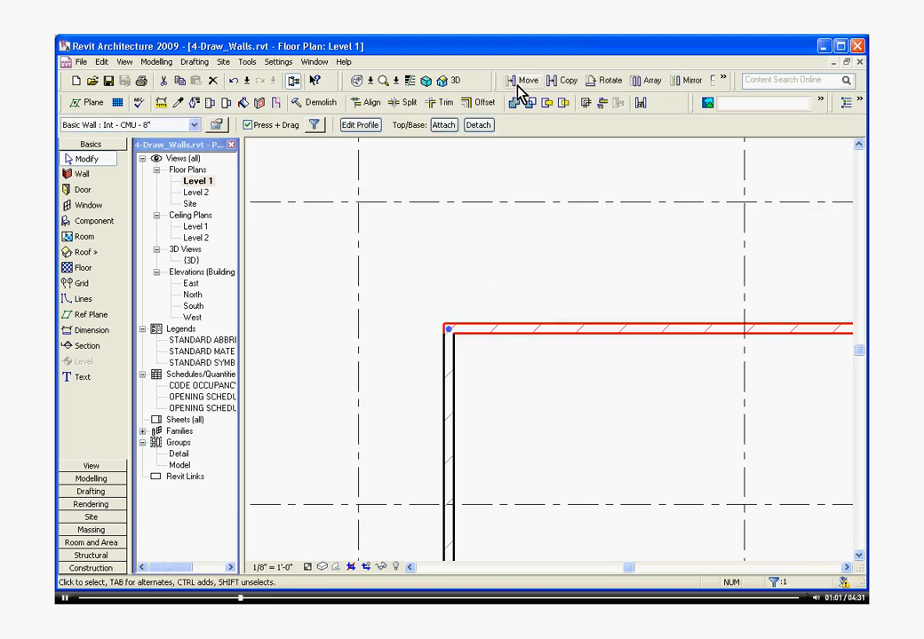
left_click(526, 80)
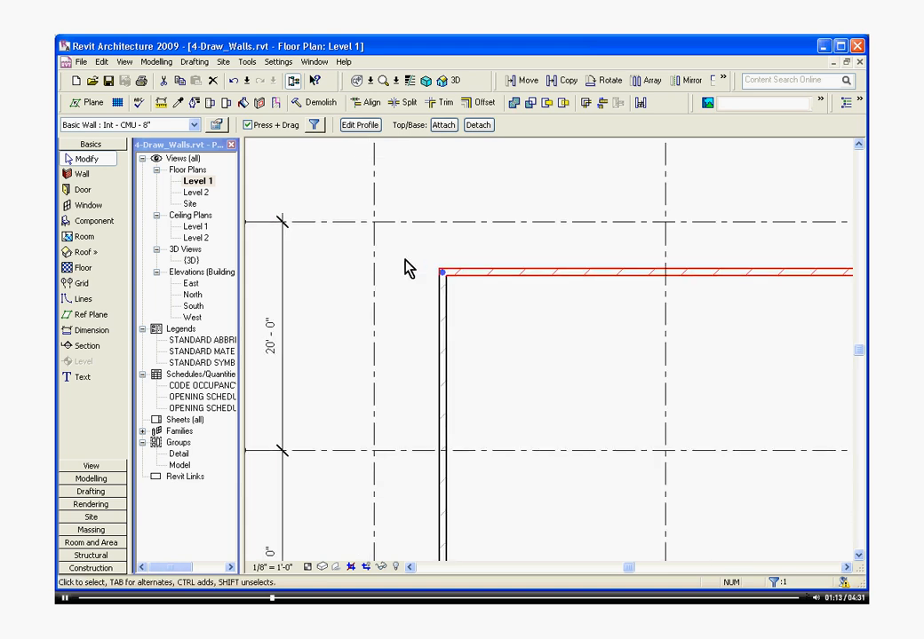
left_click(408, 295)
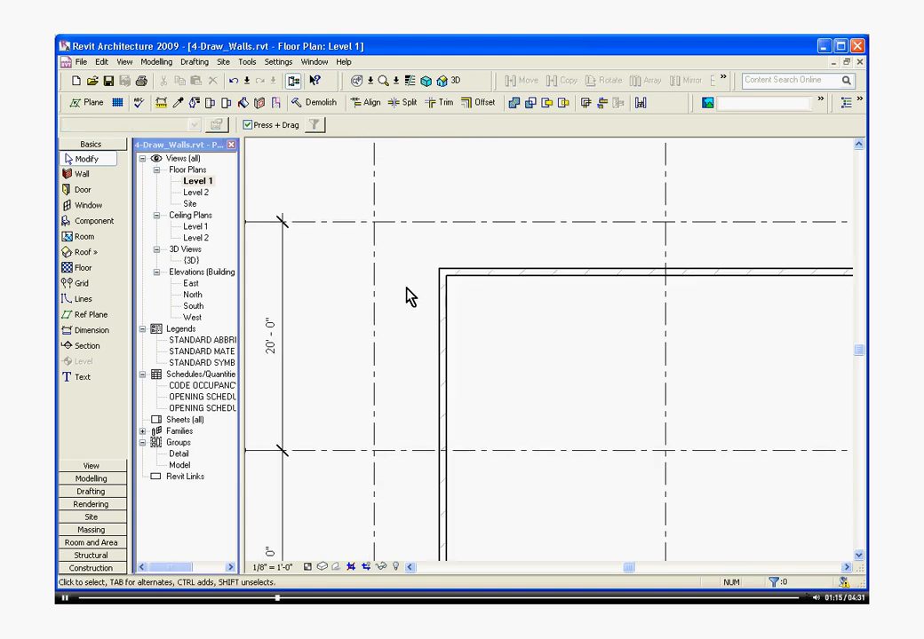
mouse_move(415, 259)
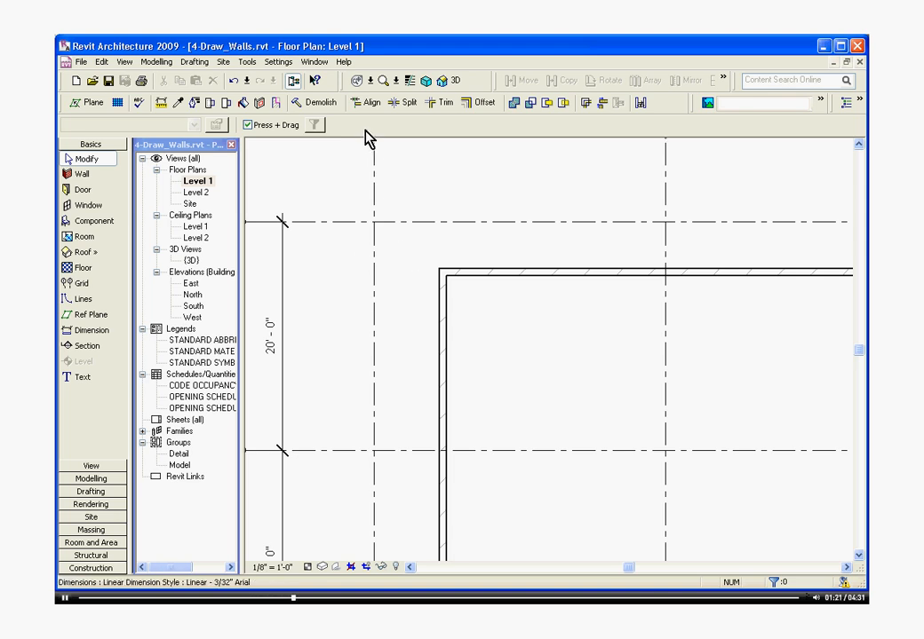
- Align the top wall's face to the top grid line
left_click(369, 101)
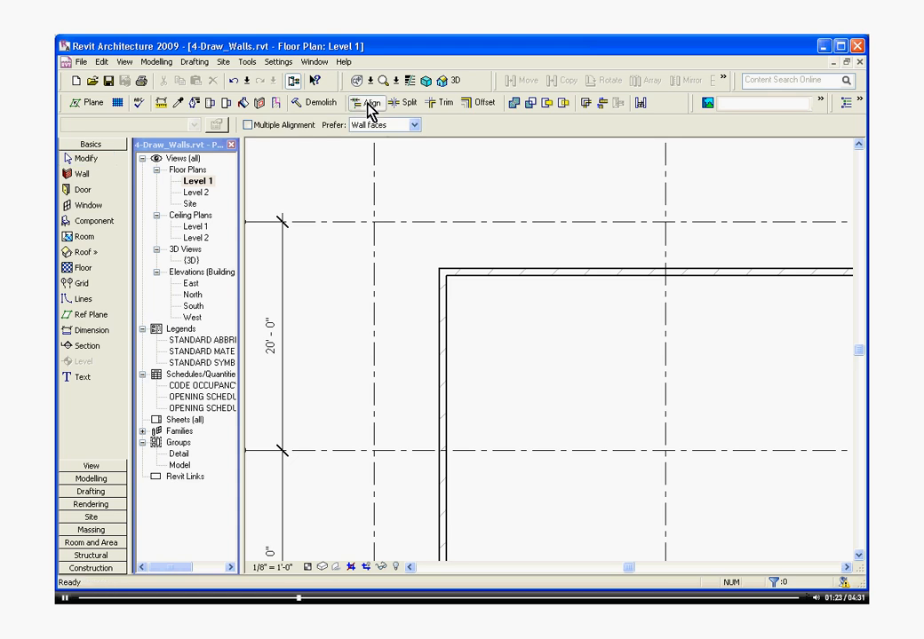
left_click(370, 101)
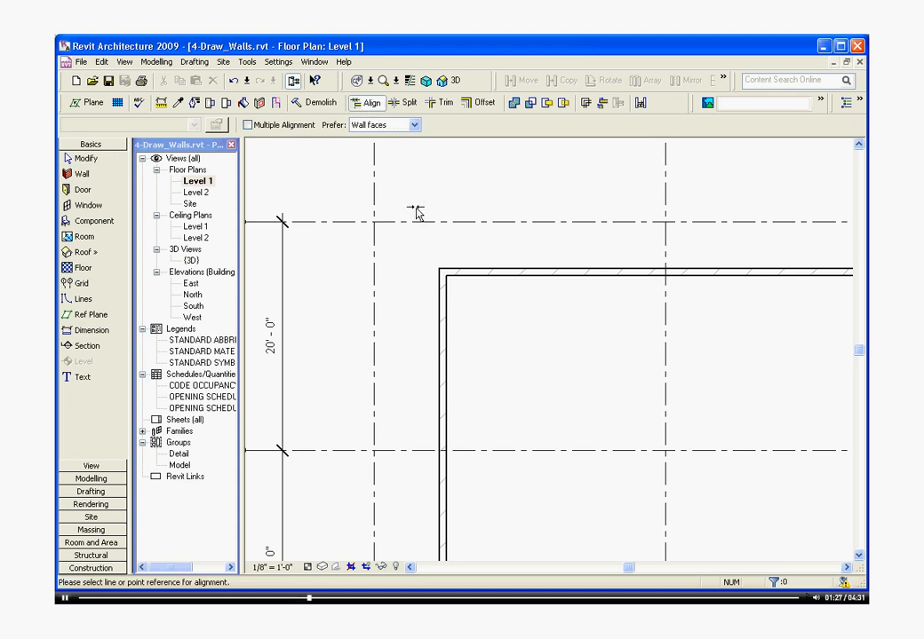
left_click(415, 222)
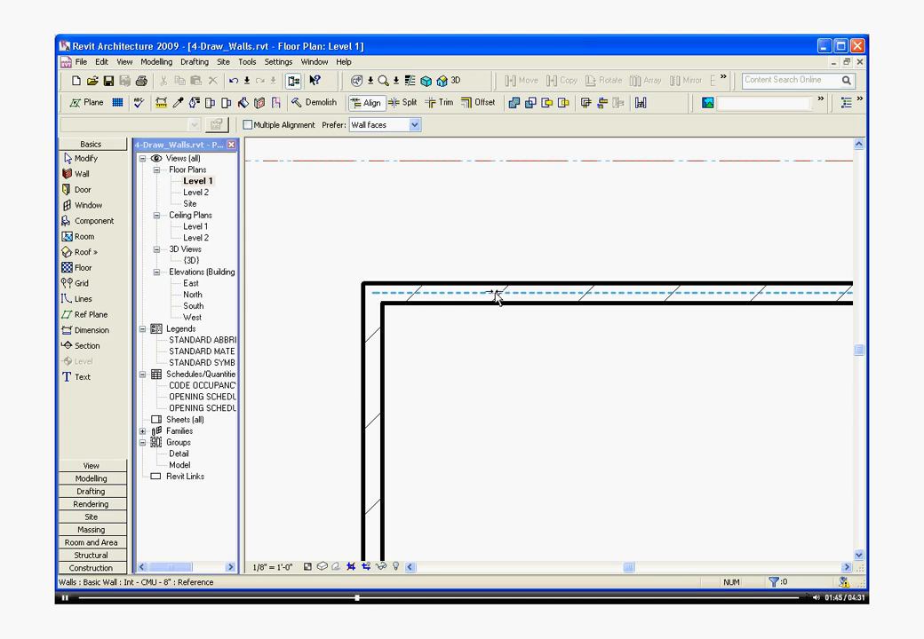
left_click(498, 302)
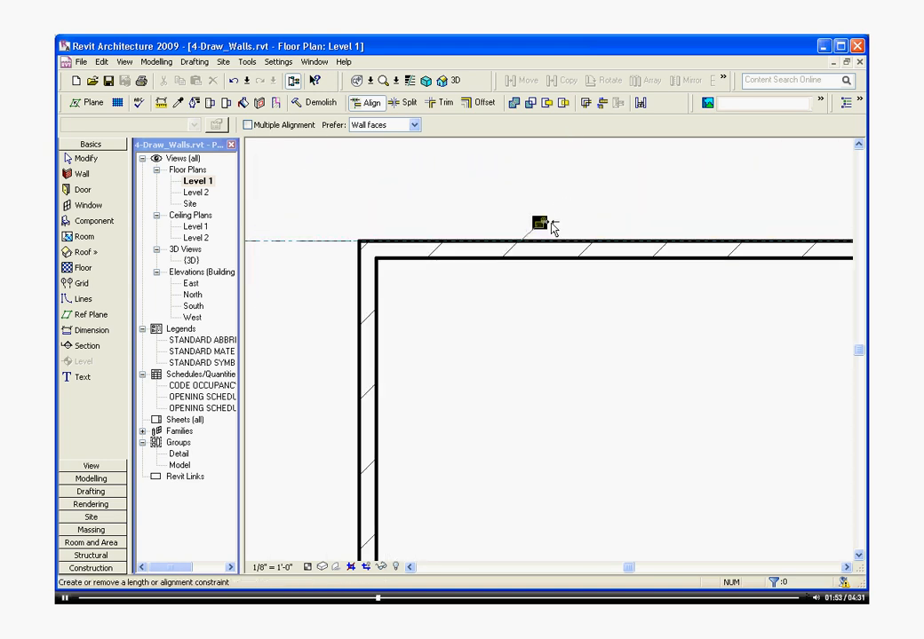
- Align the remaining wall faces, including the right wall, to their grid lines
left_click(540, 224)
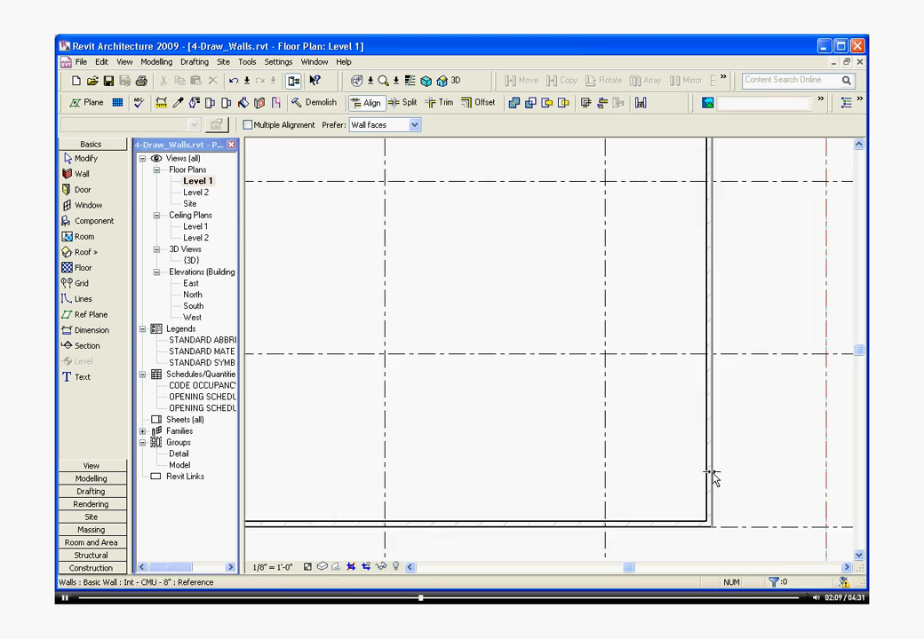
left_click(86, 159)
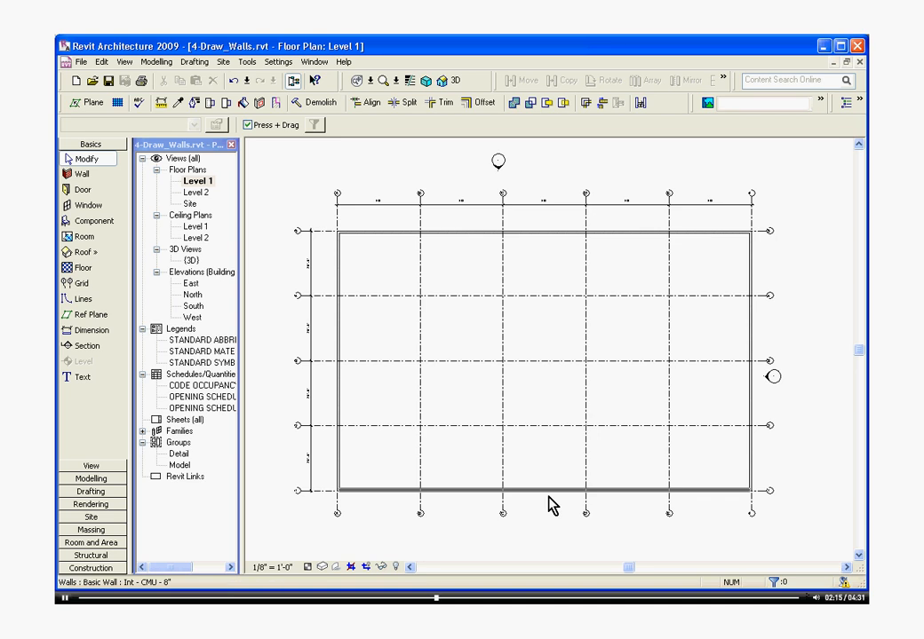
mouse_move(540, 505)
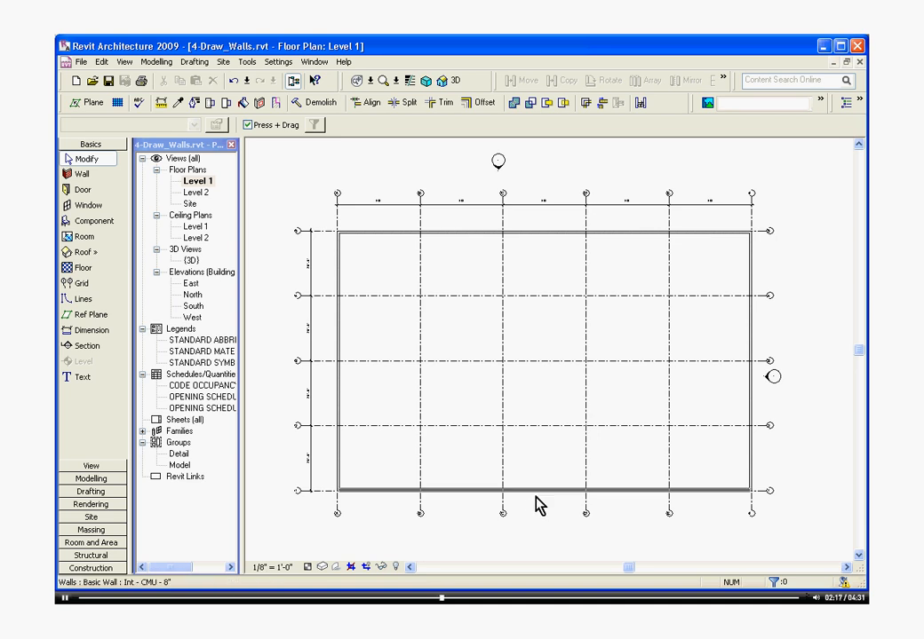
mouse_move(547, 501)
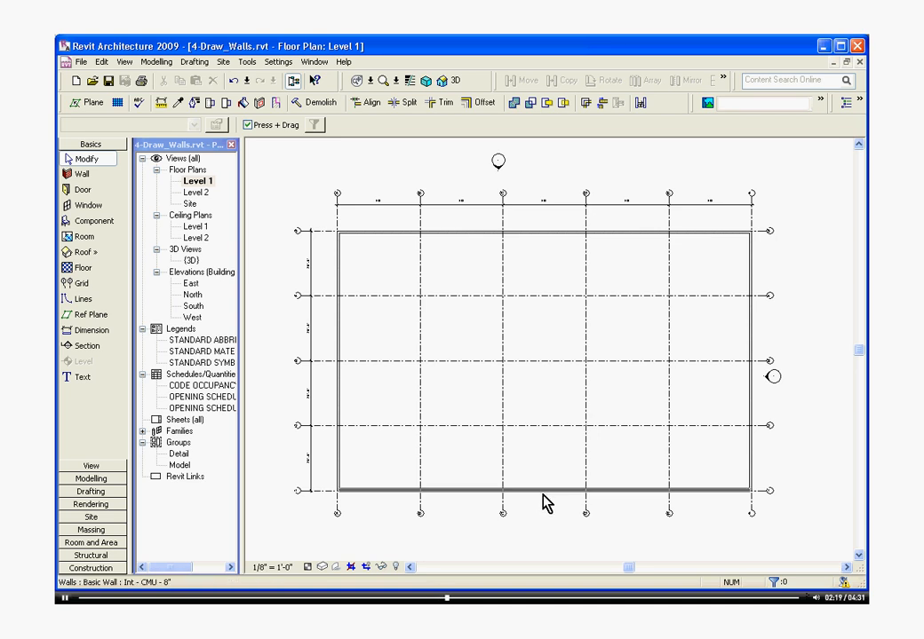
- Select the straight bottom wall and begin drawing its curved replacement
left_click(533, 491)
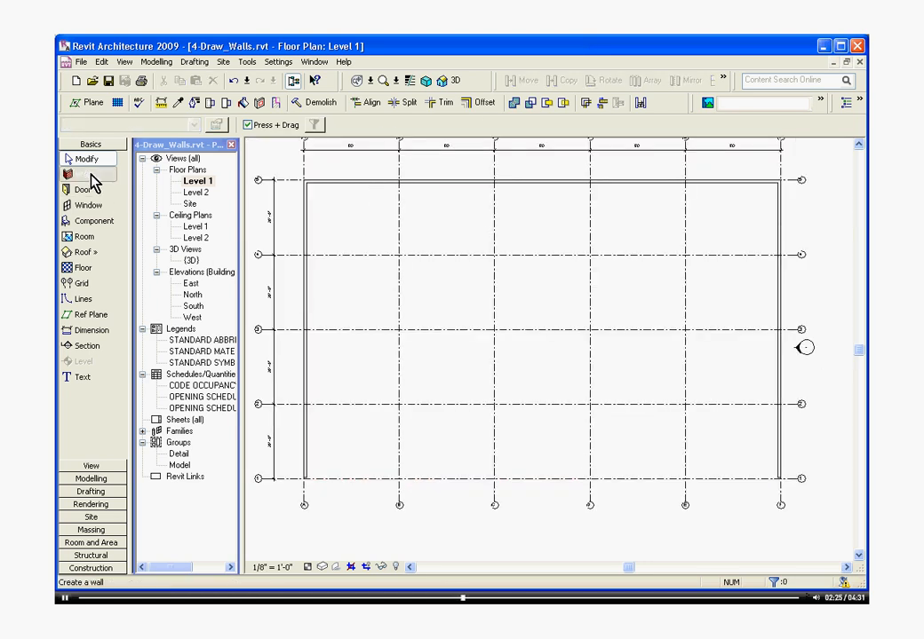
left_click(82, 174)
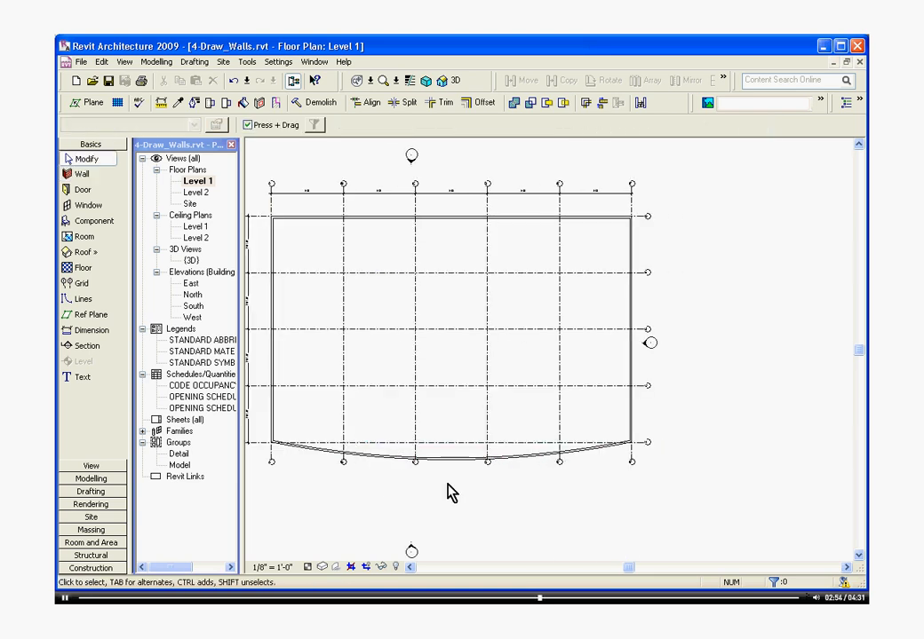
mouse_move(496, 494)
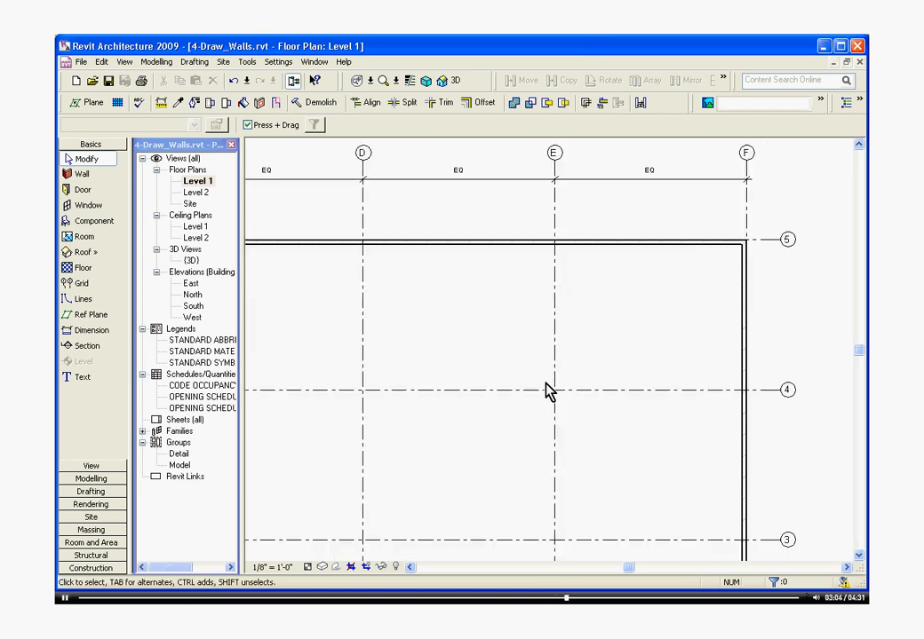
mouse_move(679, 405)
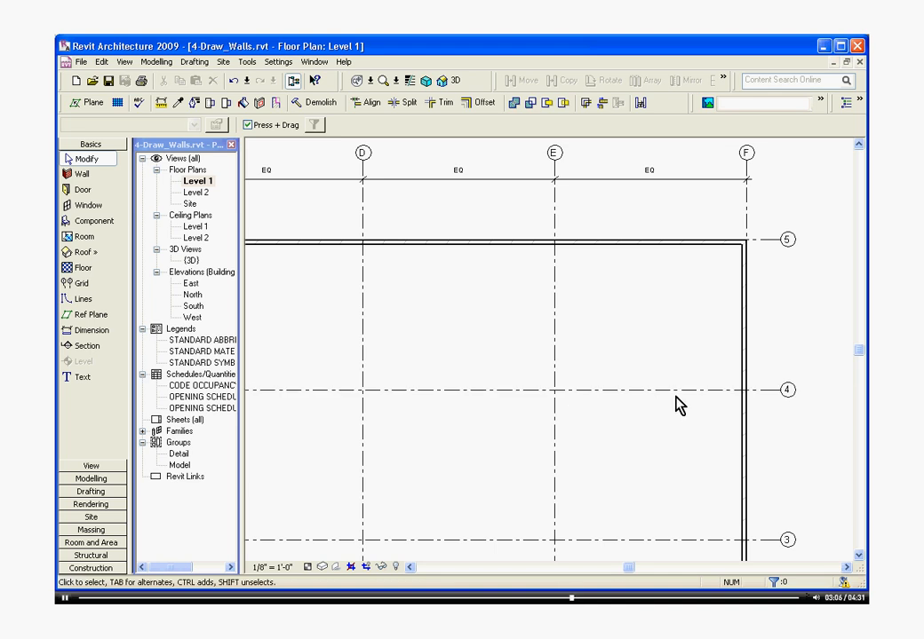
mouse_move(668, 221)
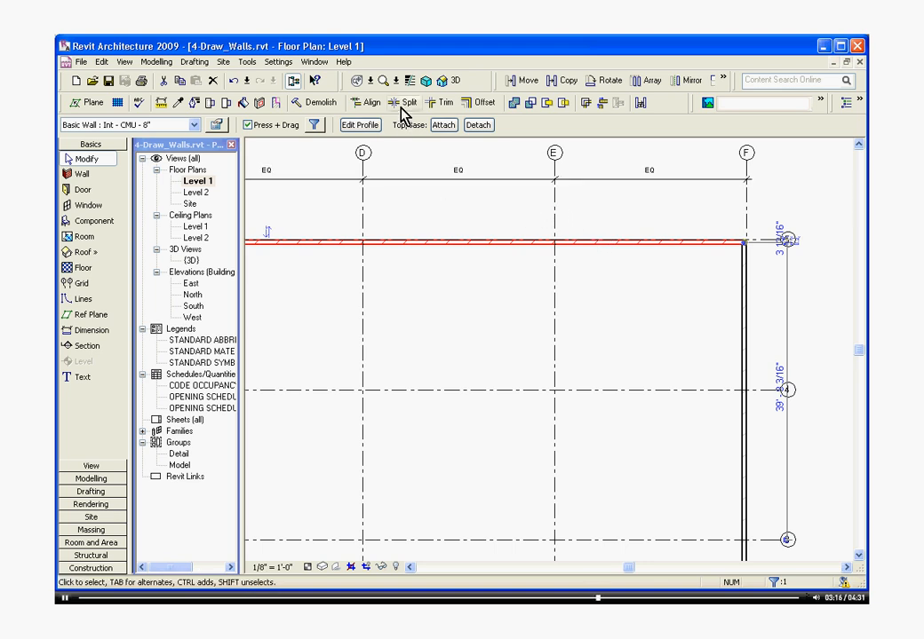
- Split the top wall and begin the short vertical wall below it
left_click(406, 101)
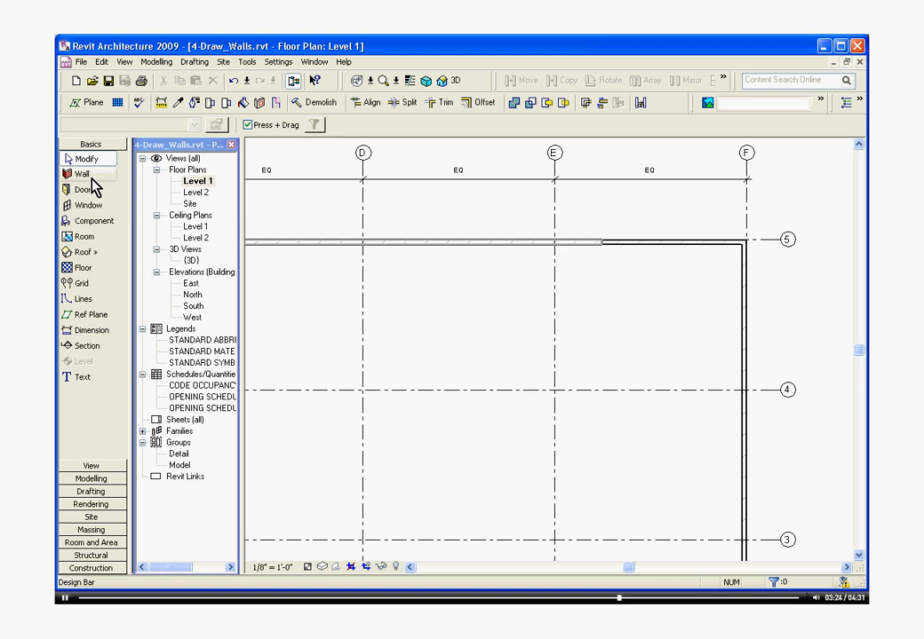
left_click(82, 174)
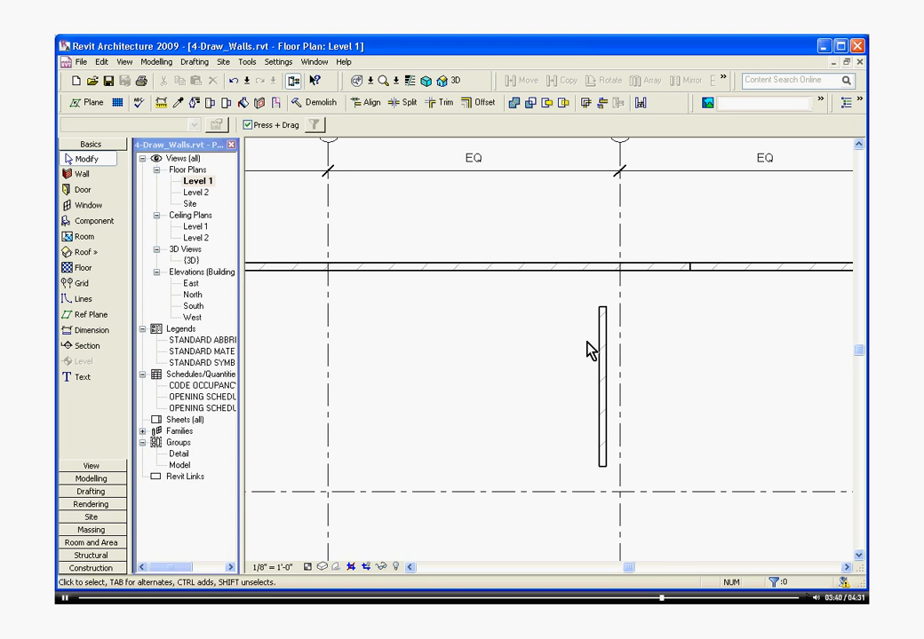
mouse_move(451, 190)
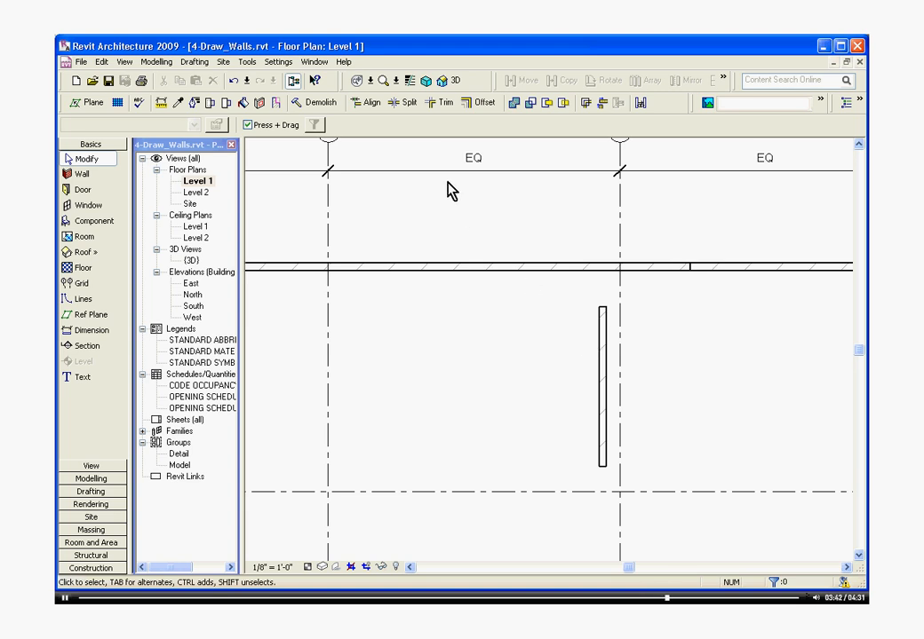
- Trim the top wall and the short vertical wall into a corner
left_click(440, 101)
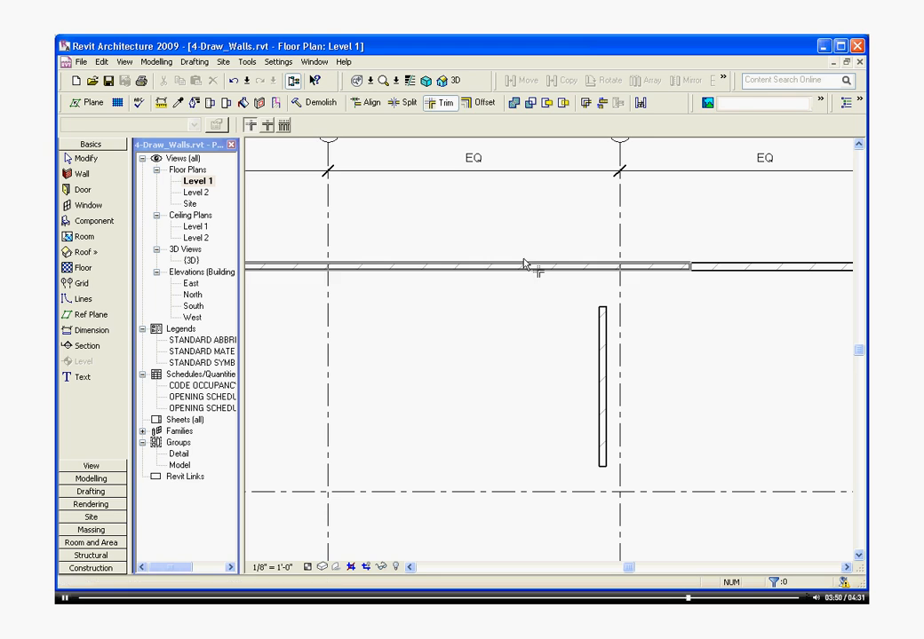
left_click(524, 266)
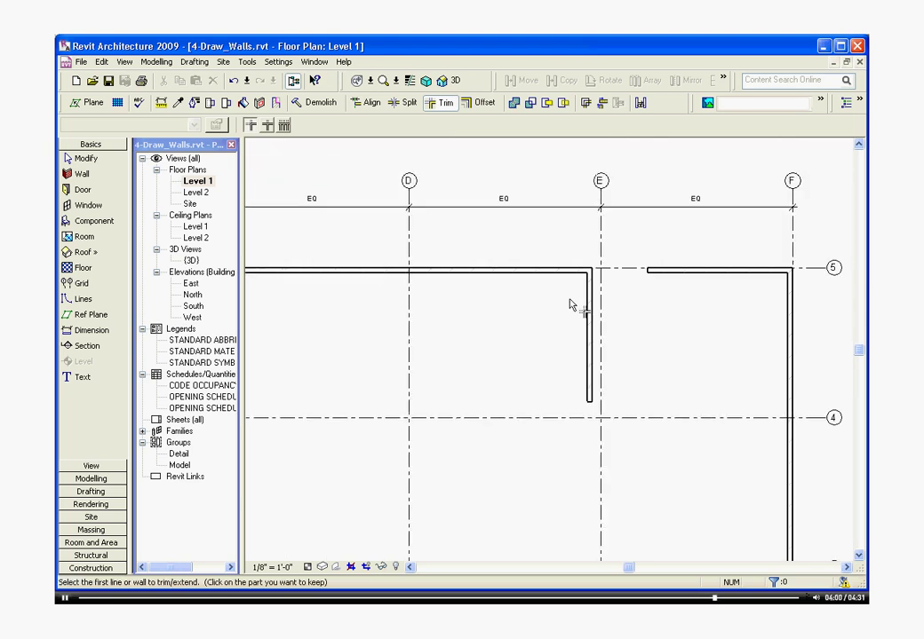
left_click(600, 181)
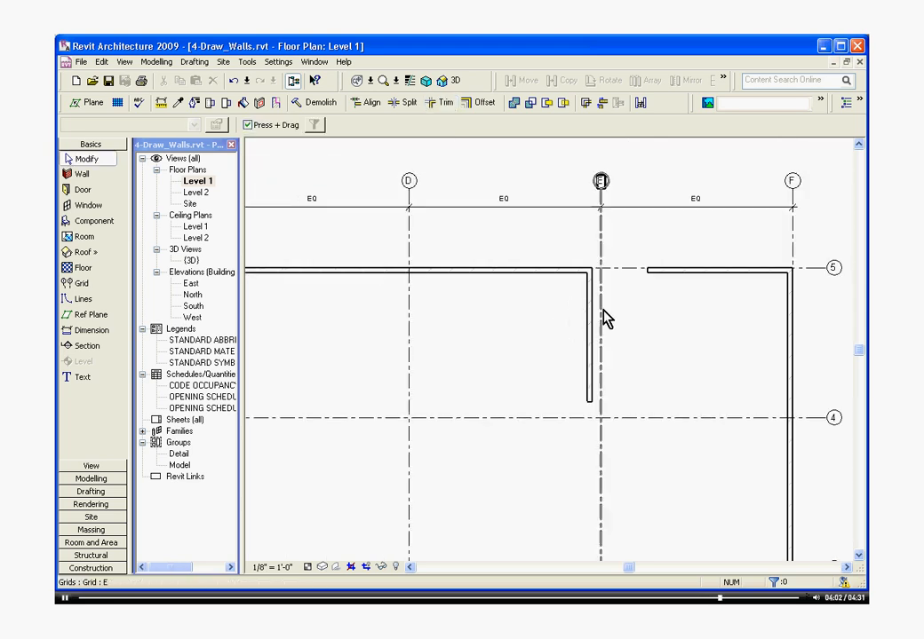
- Move the right-hand piece of the top wall downward
left_click(713, 268)
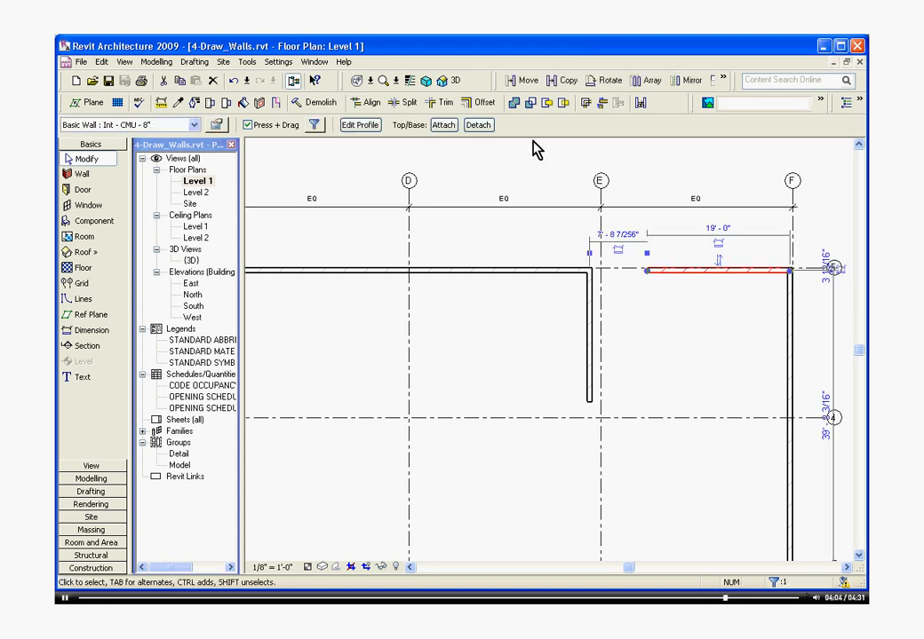
left_click(527, 80)
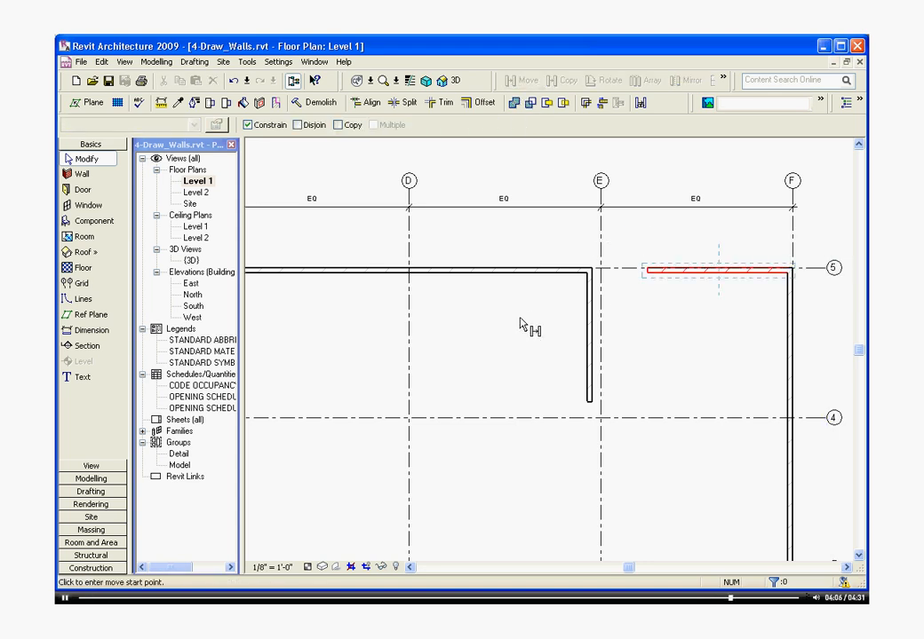
left_click(719, 268)
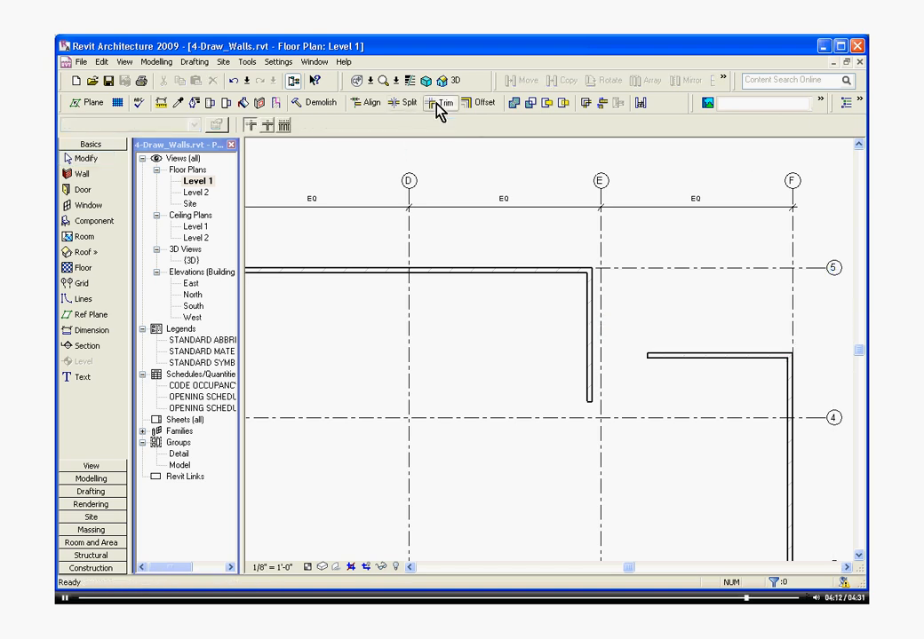
- Trim the moved wall piece into the vertical wall to close the jog
left_click(439, 101)
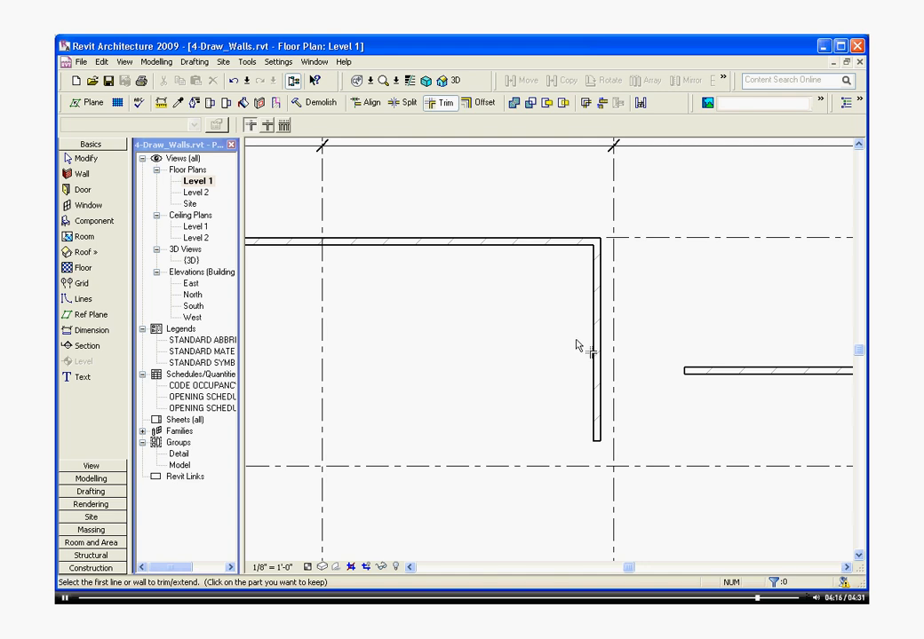
left_click(594, 346)
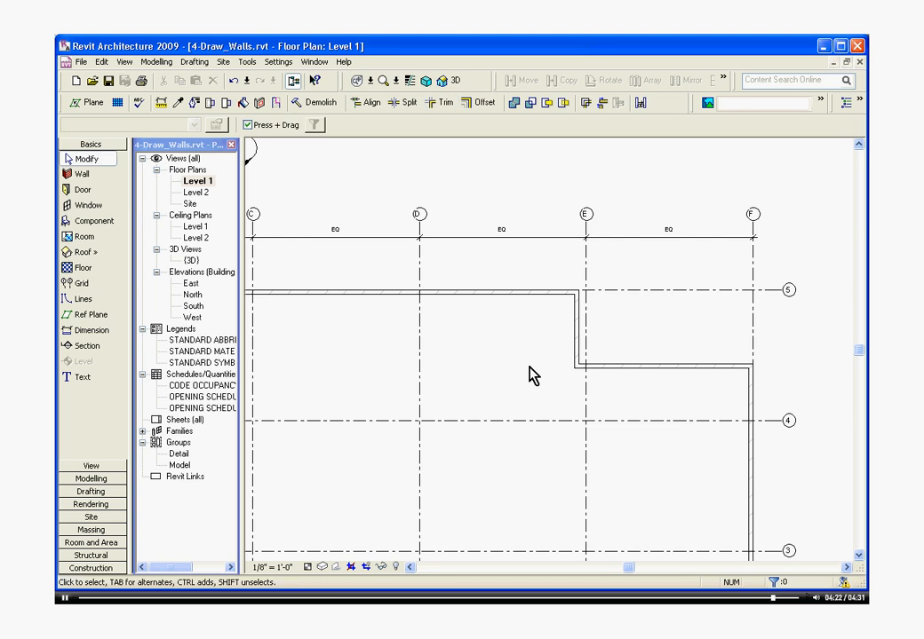
left_click(373, 101)
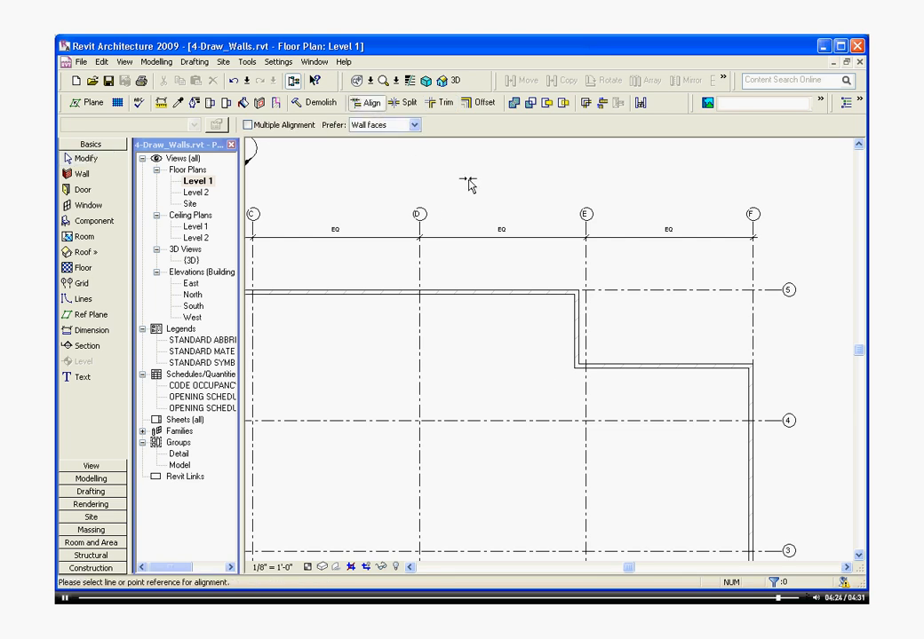